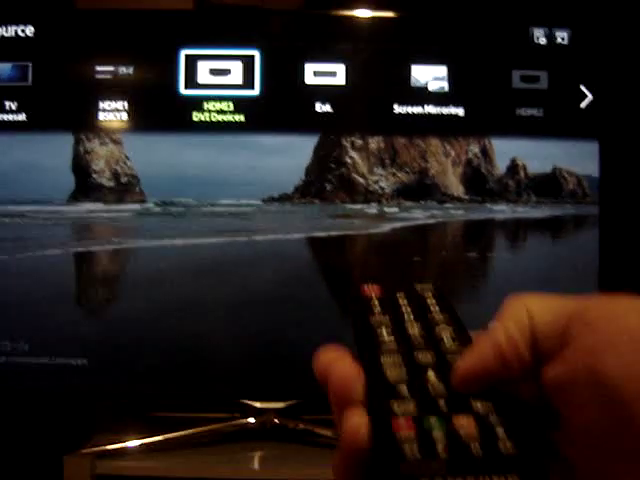
# Step: Bring up the TV's input source list via the remote's Source button
pyautogui.click(420, 76)
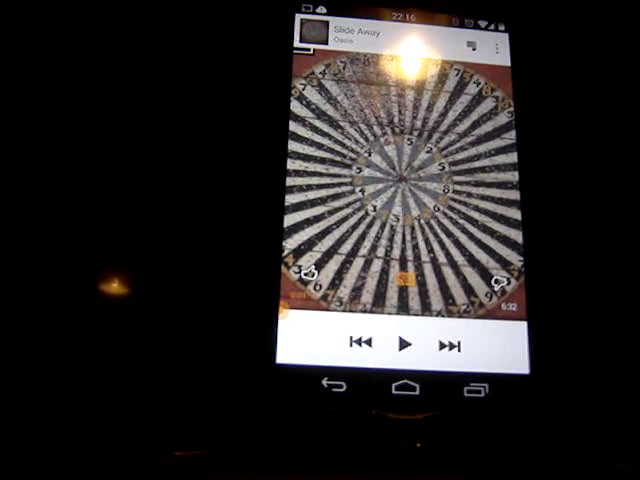
# Step: Play Slide Away by Oasis in Google Play Music, mirrored in landscape on the TV
pyautogui.click(406, 344)
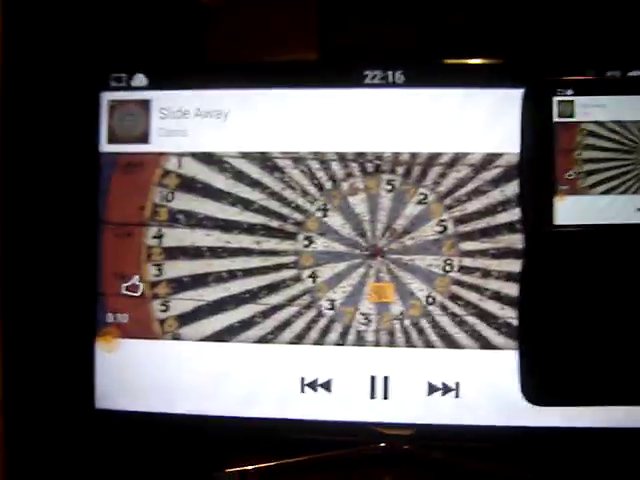